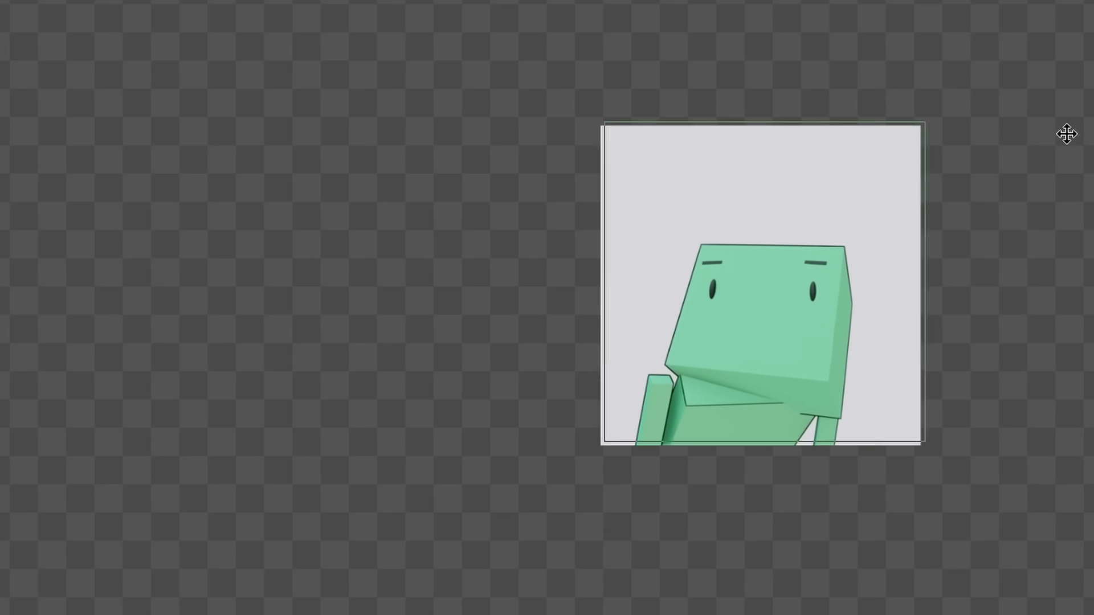
# Drag the green character clip into place beside the WASAPI (Exclusive Mode) label
pyautogui.moveTo(764, 285); pyautogui.dragTo(830, 355)
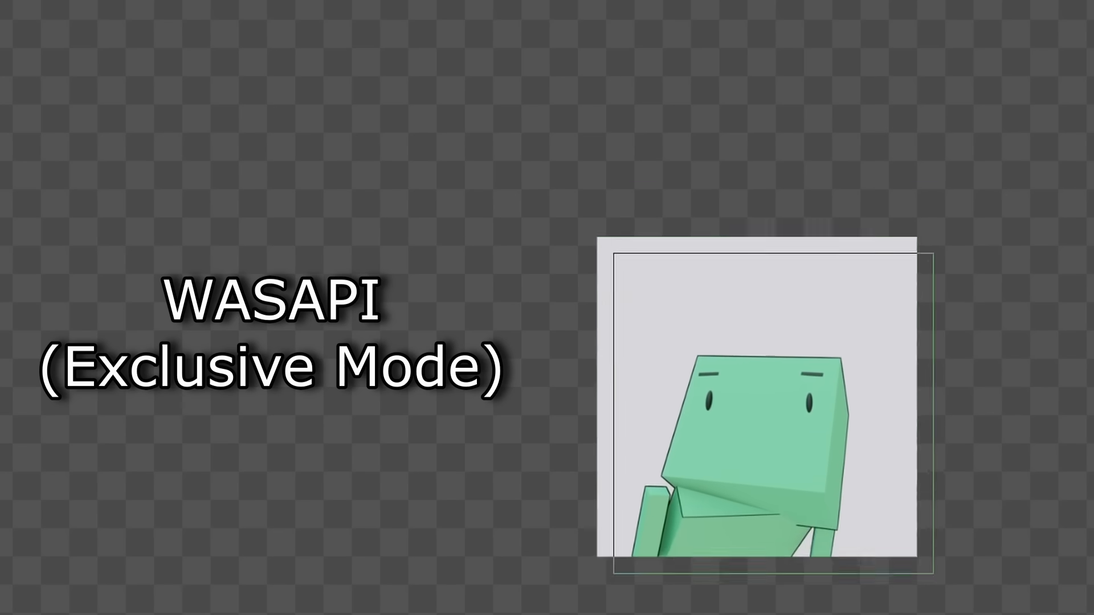
pyautogui.moveTo(754, 419); pyautogui.dragTo(823, 321)
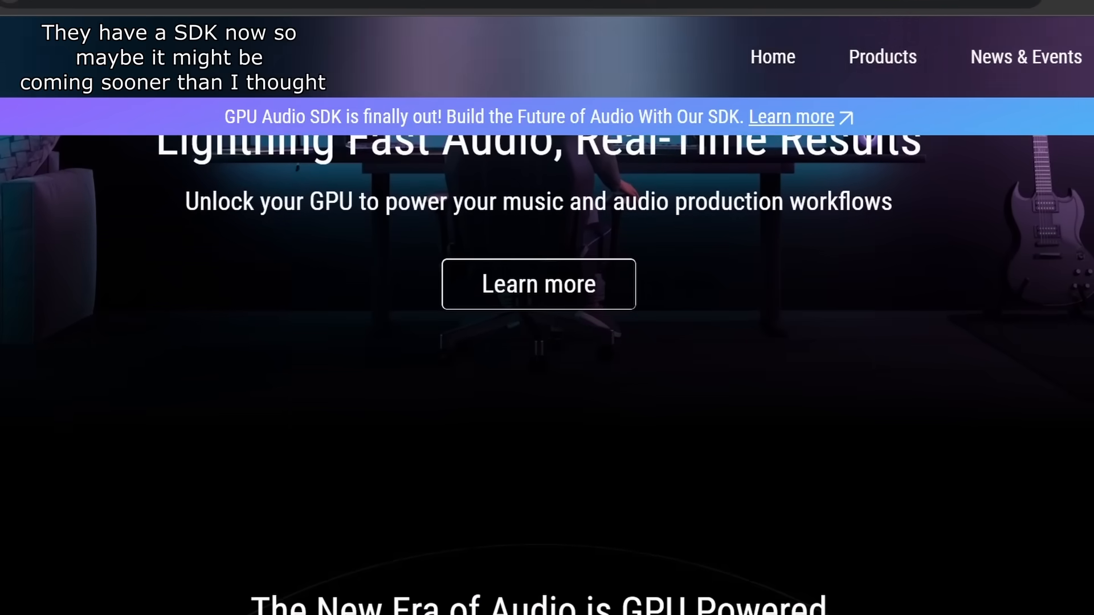
# Scroll the GPU Audio homepage to the 1ms latency and parallel processing feature panels
pyautogui.scroll(-3)
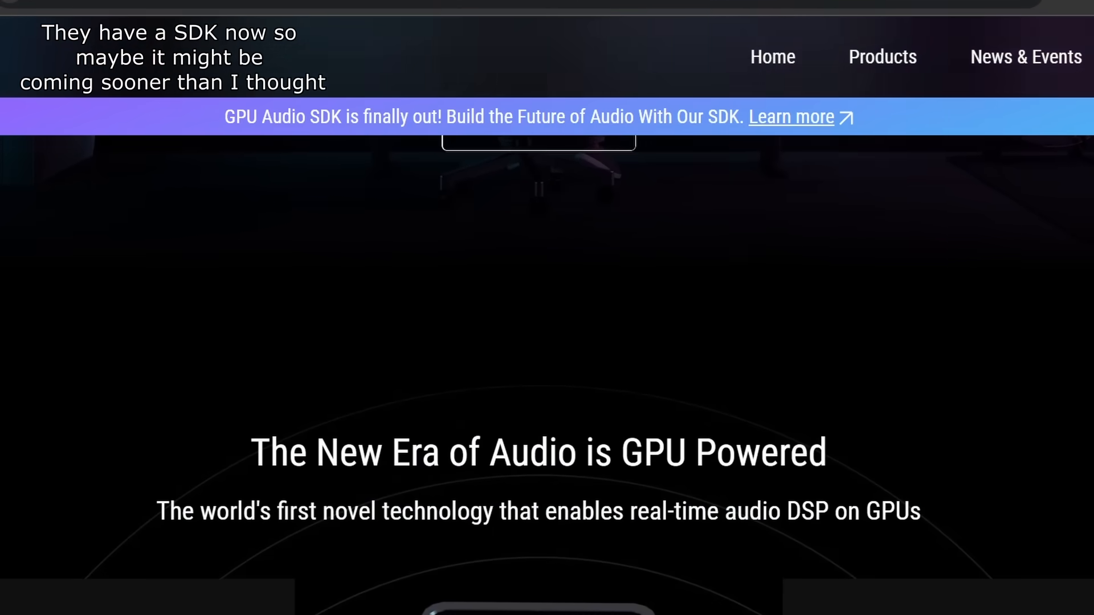
pyautogui.scroll(-3)
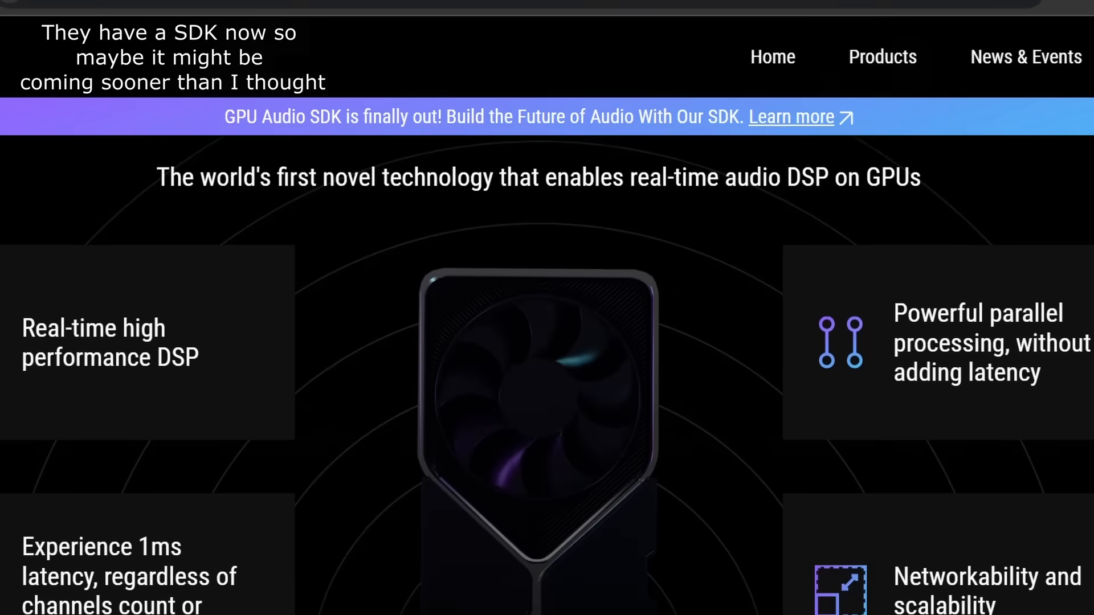